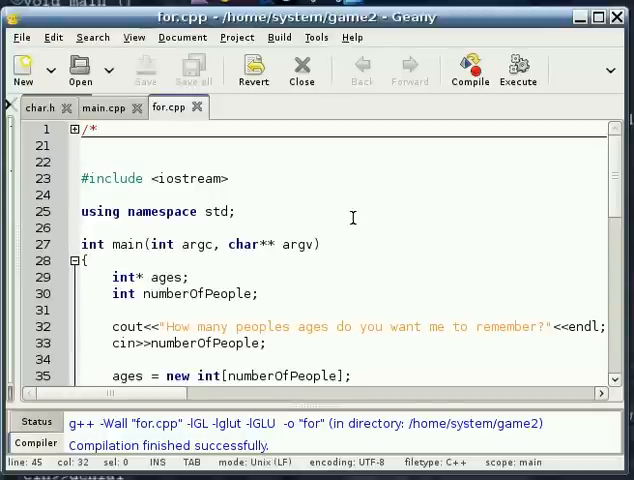
pyautogui.moveTo(296, 232)
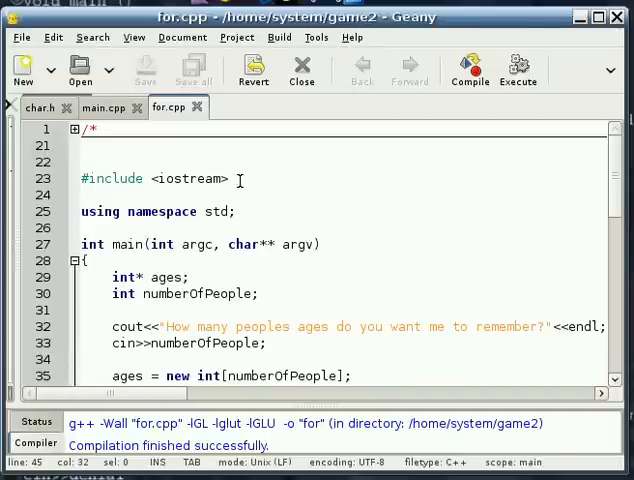
# Review the using namespace std line and the int* ages pointer declaration.
pyautogui.tripleClick(150, 180)
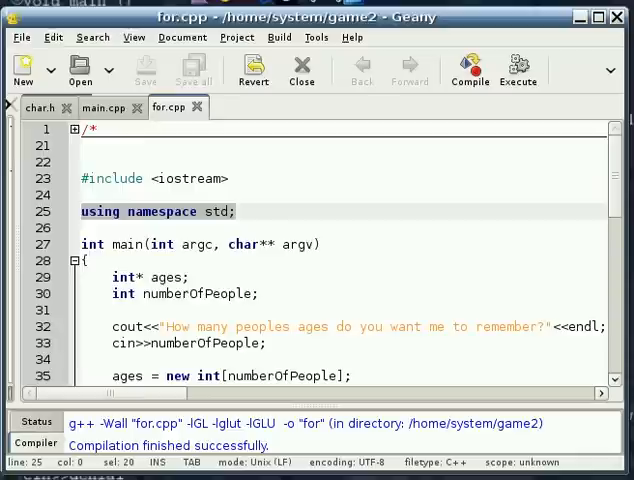
pyautogui.scroll(-3)
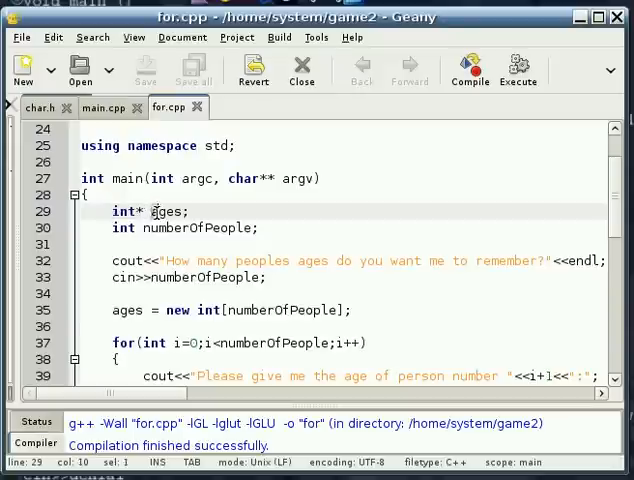
pyautogui.doubleClick(170, 212)
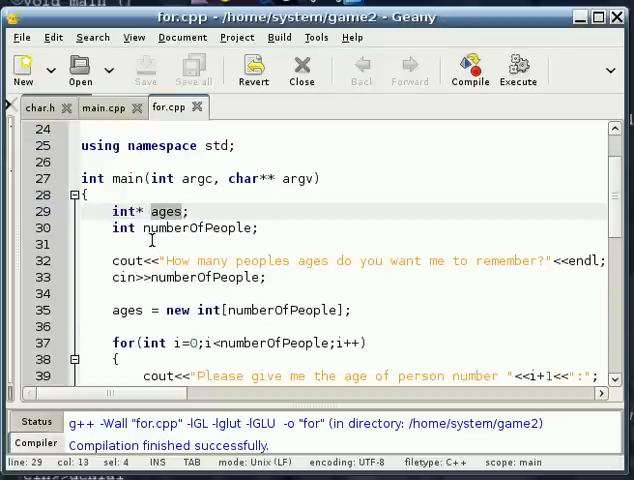
pyautogui.doubleClick(200, 228)
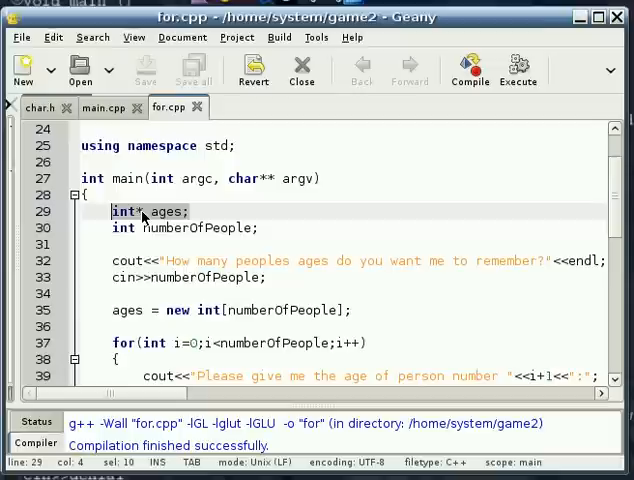
pyautogui.click(144, 212)
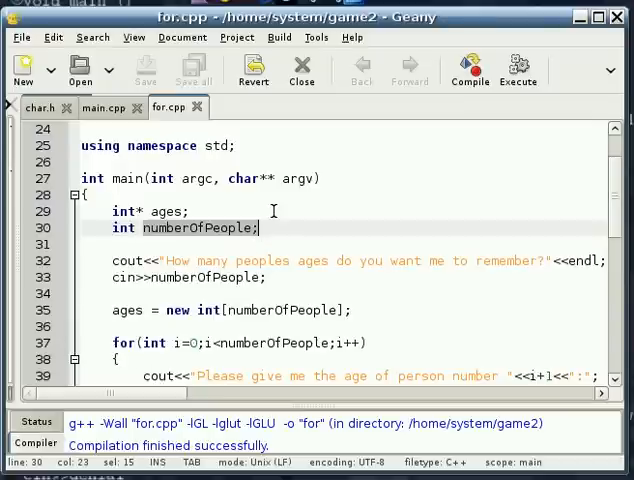
# Review reading numberOfPeople and allocating the ages array with new.
pyautogui.scroll(-3)
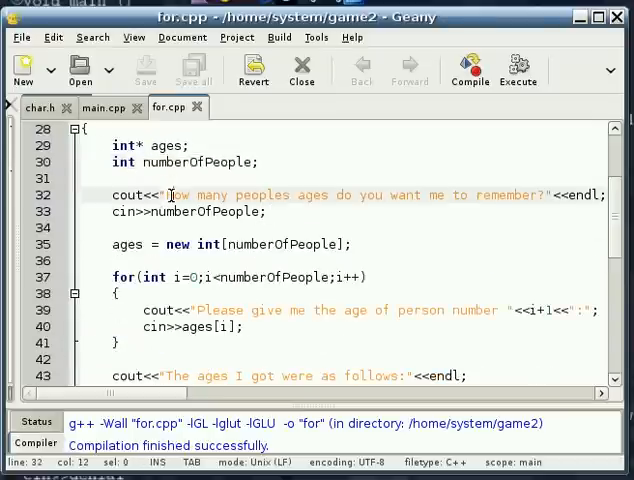
pyautogui.moveTo(164, 196); pyautogui.dragTo(336, 196)
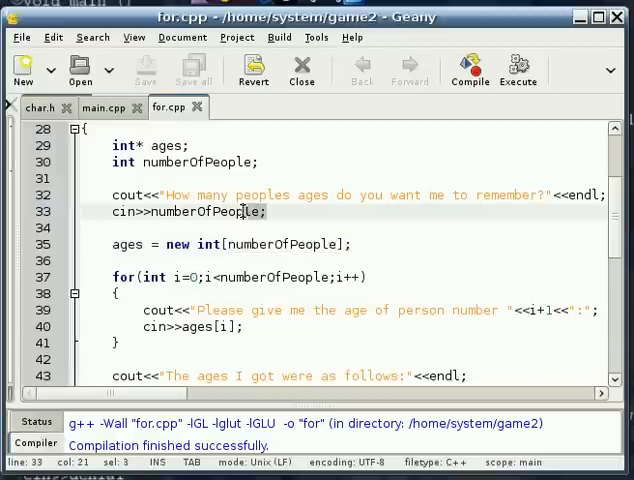
pyautogui.doubleClick(200, 212)
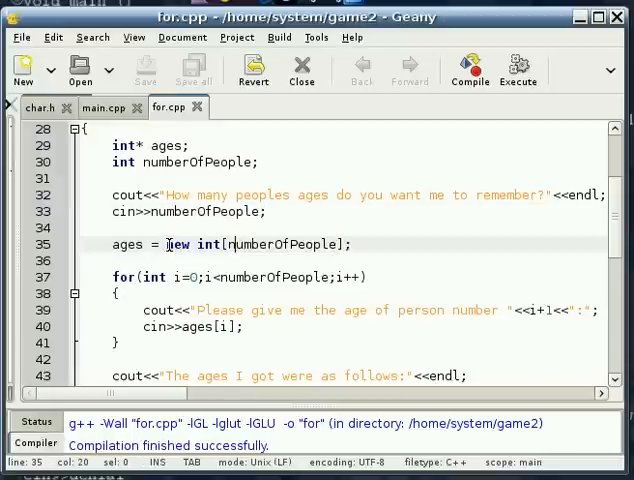
pyautogui.doubleClick(178, 244)
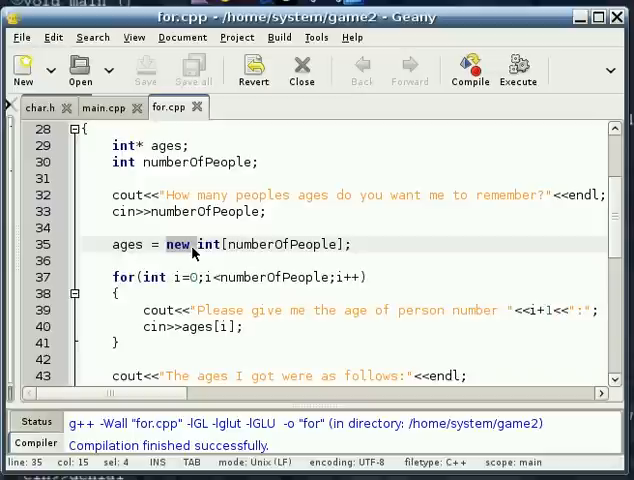
pyautogui.click(136, 244)
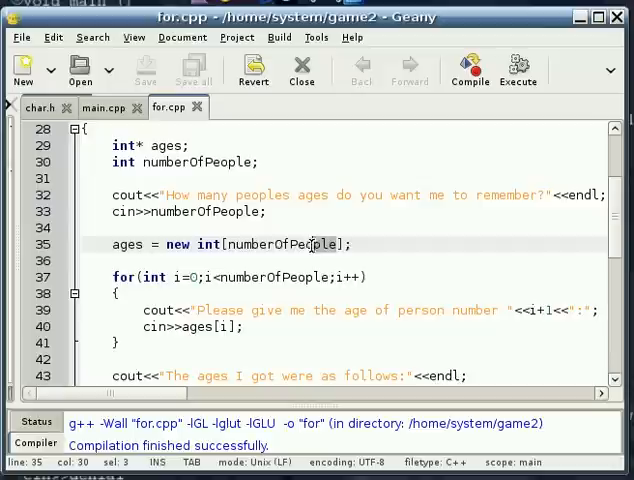
pyautogui.doubleClick(208, 244)
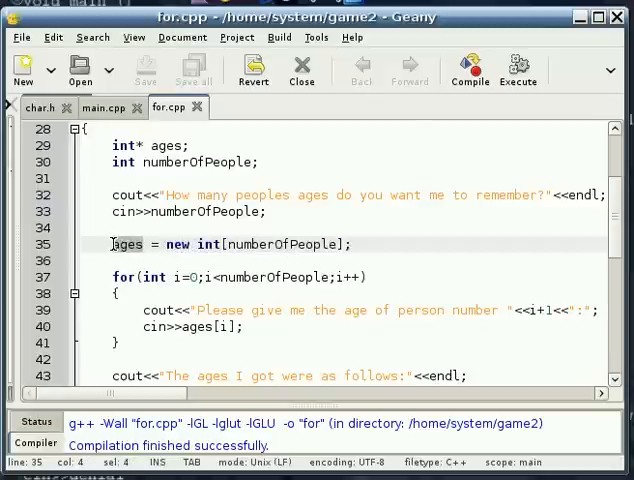
pyautogui.doubleClick(124, 244)
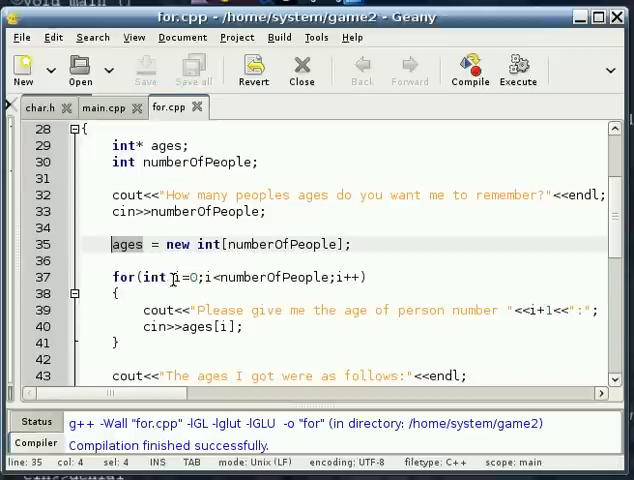
# Walk through the for loop header: counter starting at 0 and the i++ increment.
pyautogui.click(112, 276)
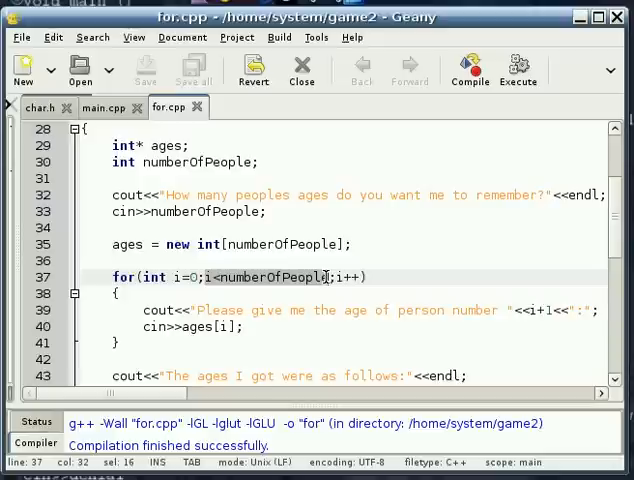
pyautogui.moveTo(262, 276)
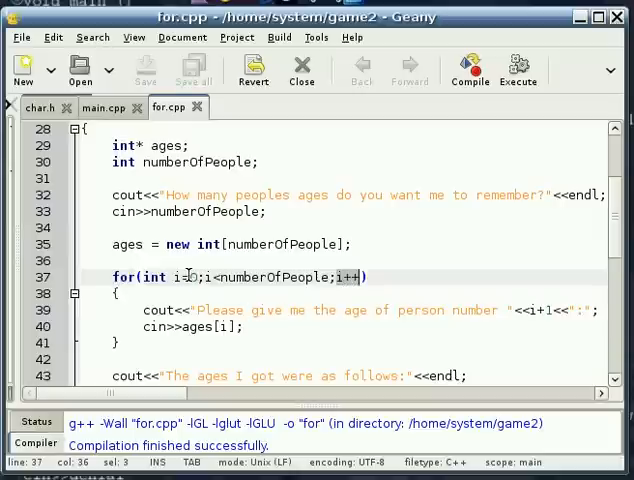
pyautogui.doubleClick(156, 276)
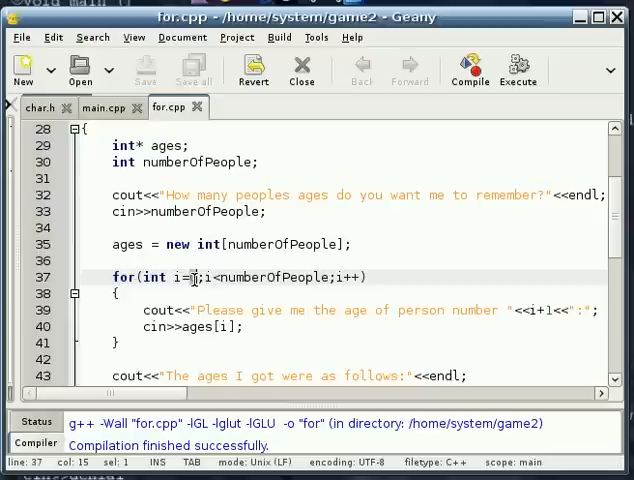
pyautogui.write('0')
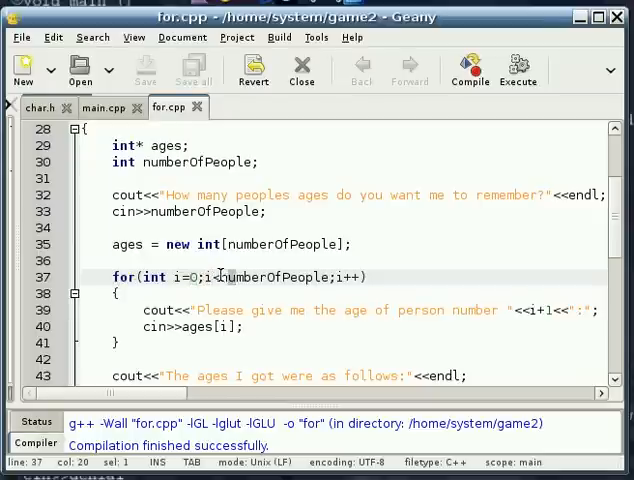
pyautogui.doubleClick(280, 276)
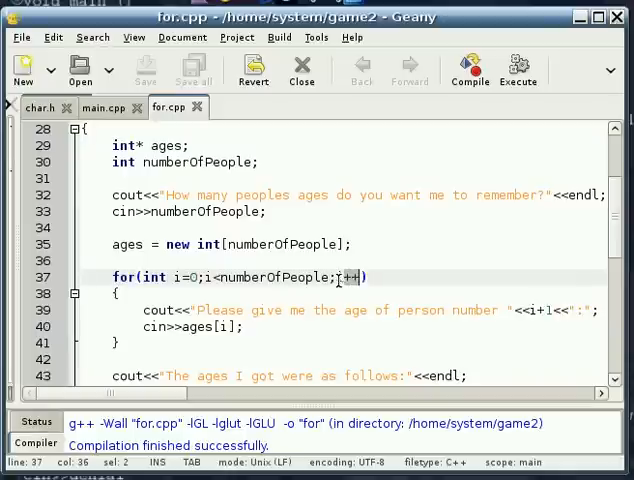
pyautogui.click(338, 276)
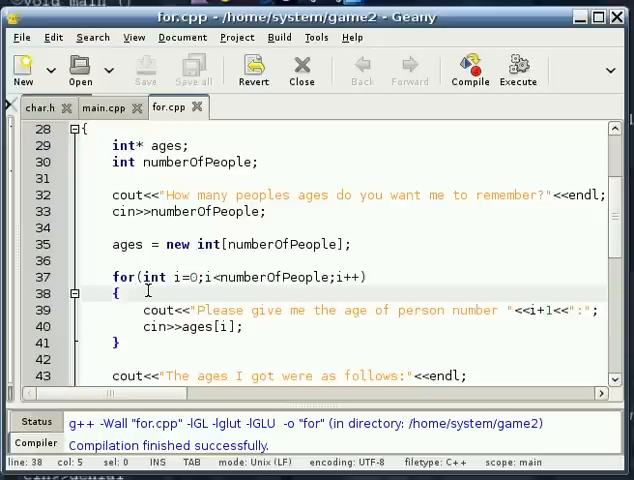
pyautogui.scroll(-3)
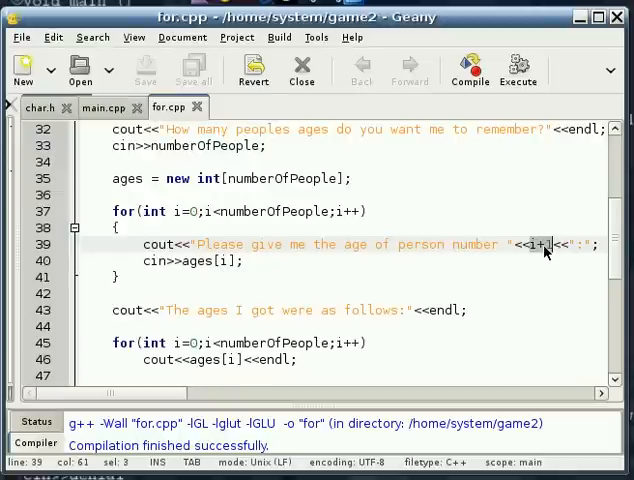
pyautogui.moveTo(552, 252)
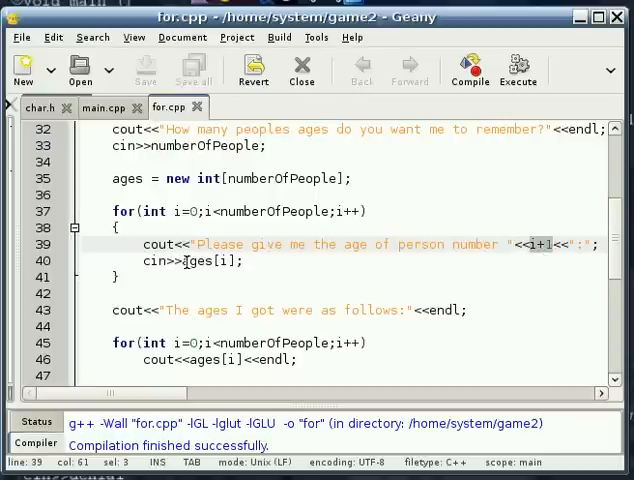
pyautogui.click(180, 262)
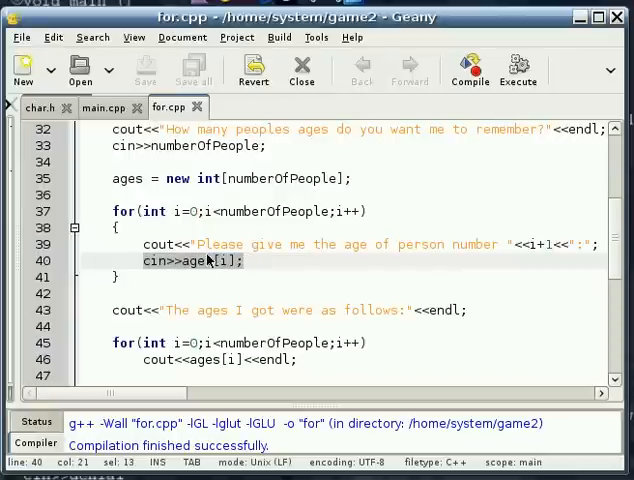
pyautogui.scroll(-3)
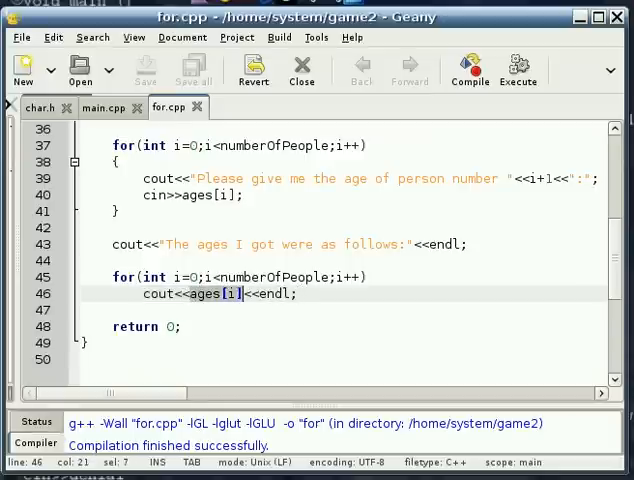
# Compile and run for.cpp, entering 5 people and the ages 1234 in the terminal.
pyautogui.click(468, 68)
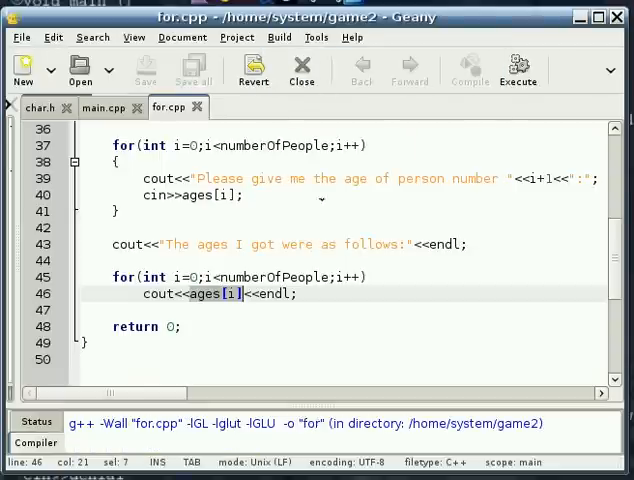
pyautogui.click(468, 70)
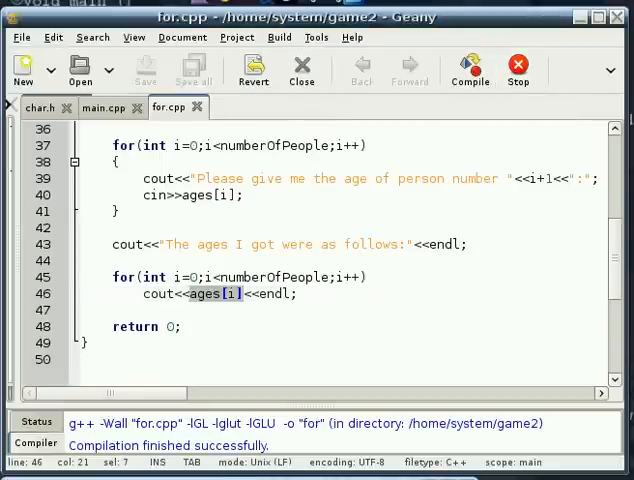
pyautogui.click(464, 68)
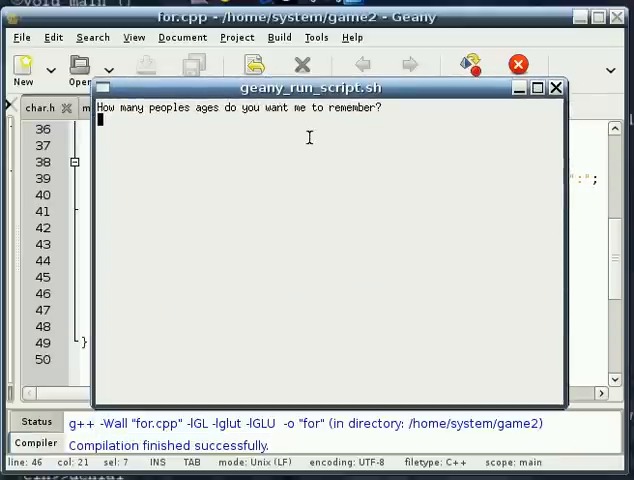
pyautogui.write('5')
pyautogui.write('4213')
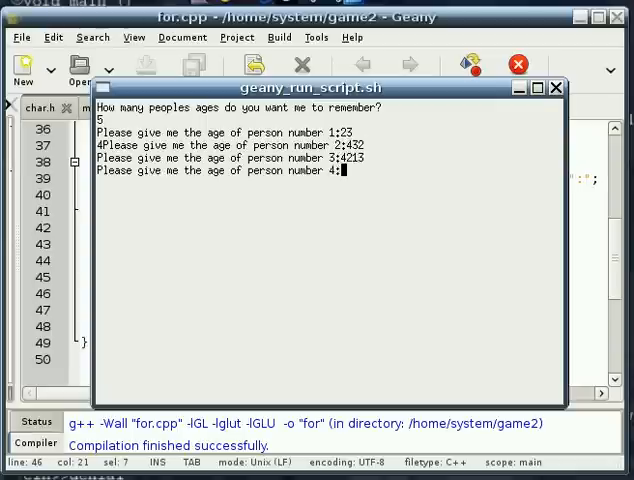
pyautogui.write('1234')
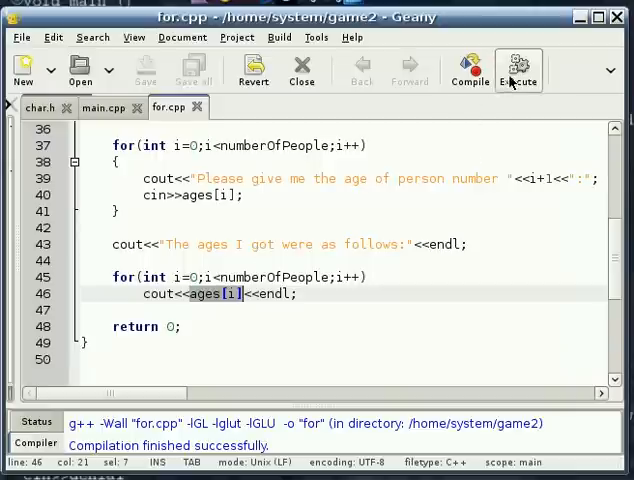
# Run for.cpp again for 2 people with ages 24 and 23.
pyautogui.click(518, 68)
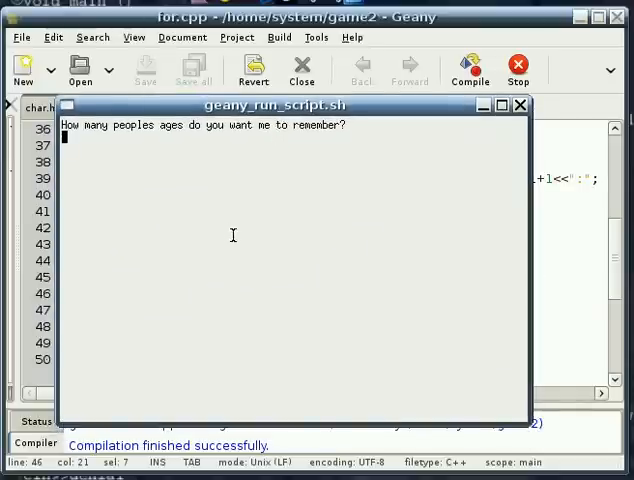
pyautogui.write('2')
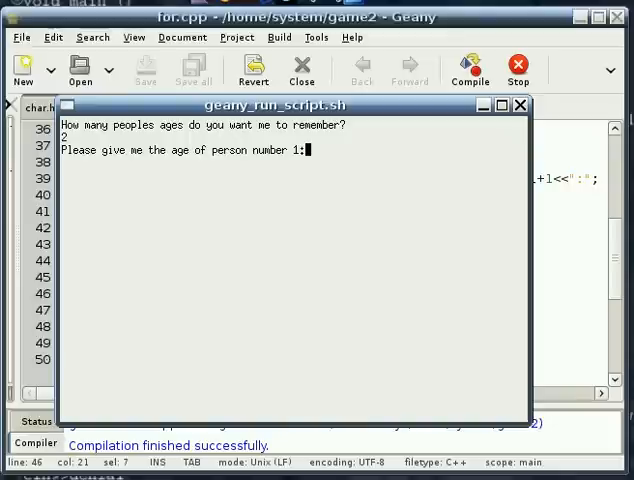
pyautogui.write('24')
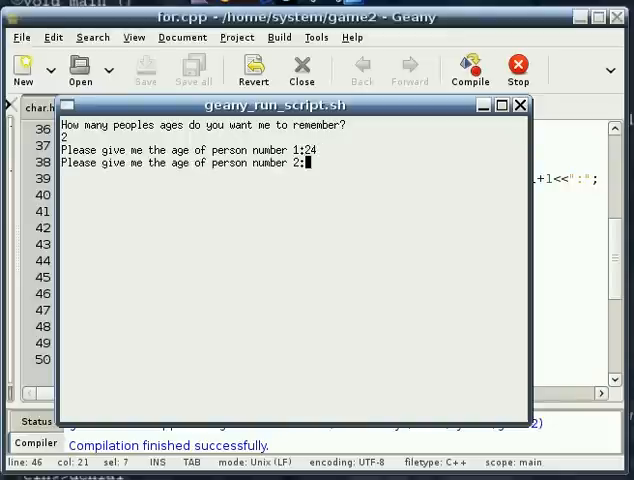
pyautogui.write('23')
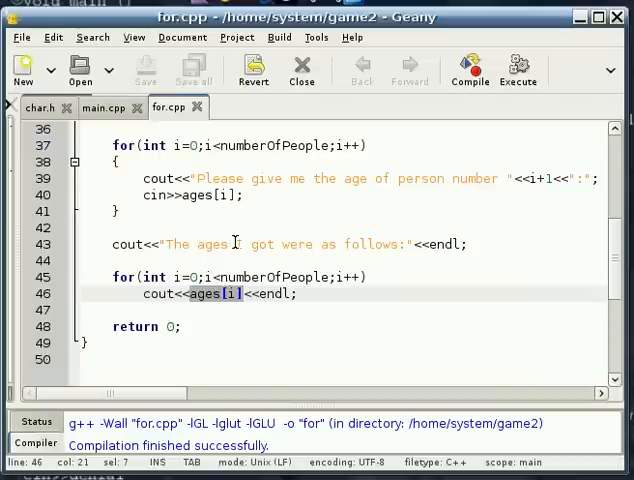
pyautogui.scroll(3)
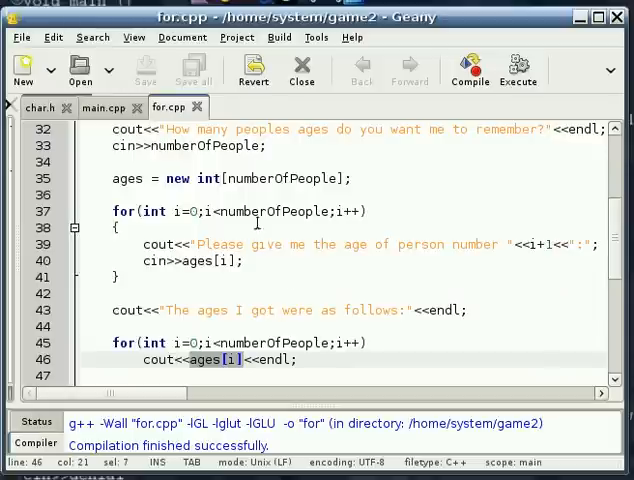
pyautogui.click(216, 212)
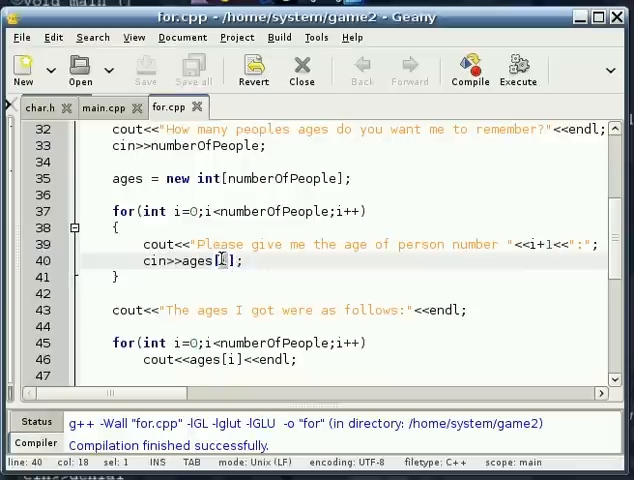
pyautogui.moveTo(228, 266)
pyautogui.write('i')
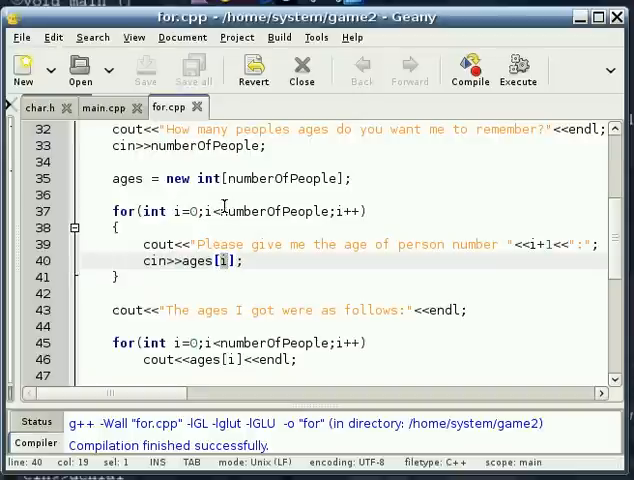
pyautogui.doubleClick(264, 212)
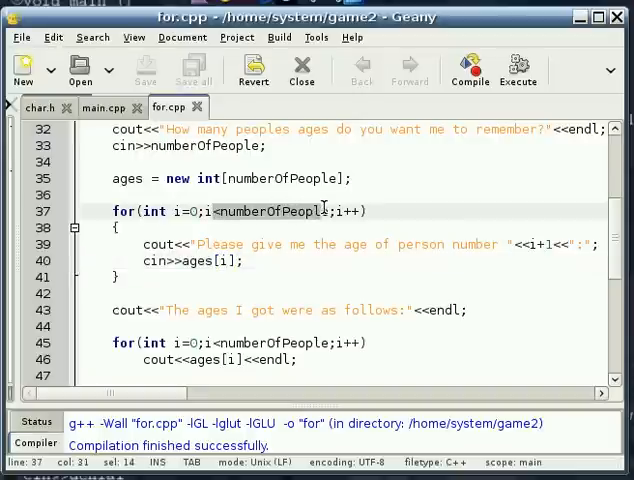